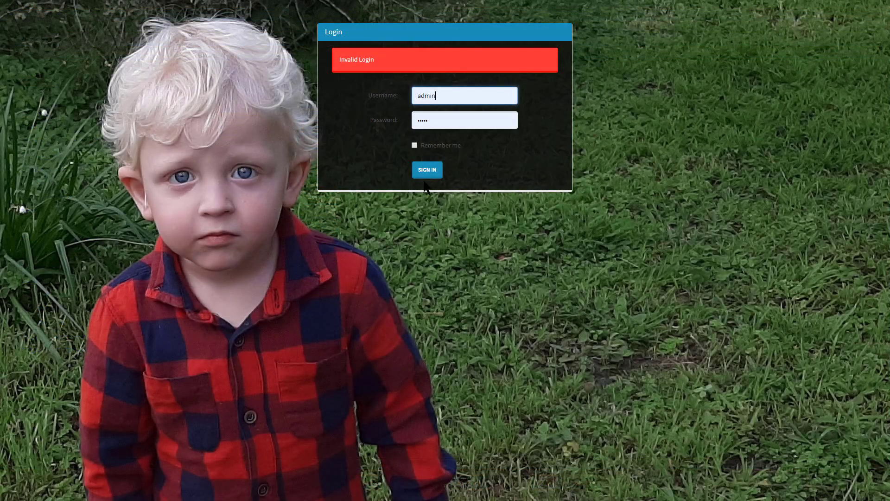
# Step: Attempt to sign in to the inventory application from the login page
pyautogui.click(426, 169)
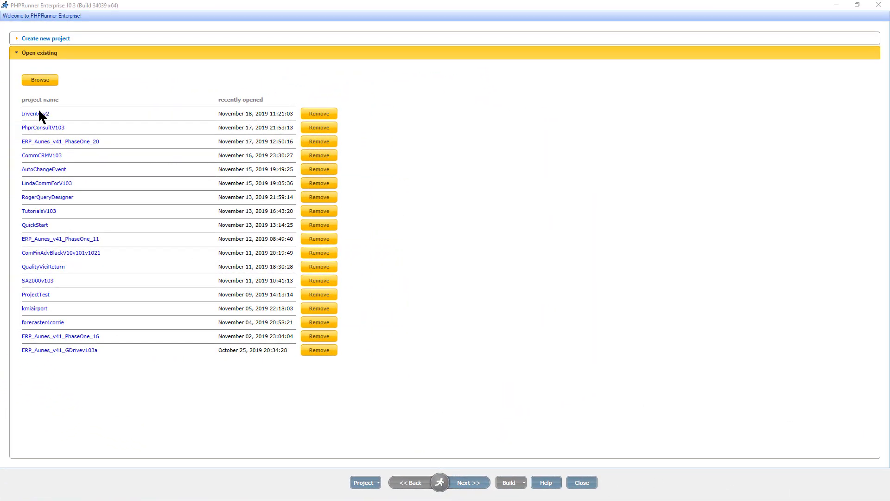
# Step: Open the Inventory2 project from the recent projects list
pyautogui.click(32, 113)
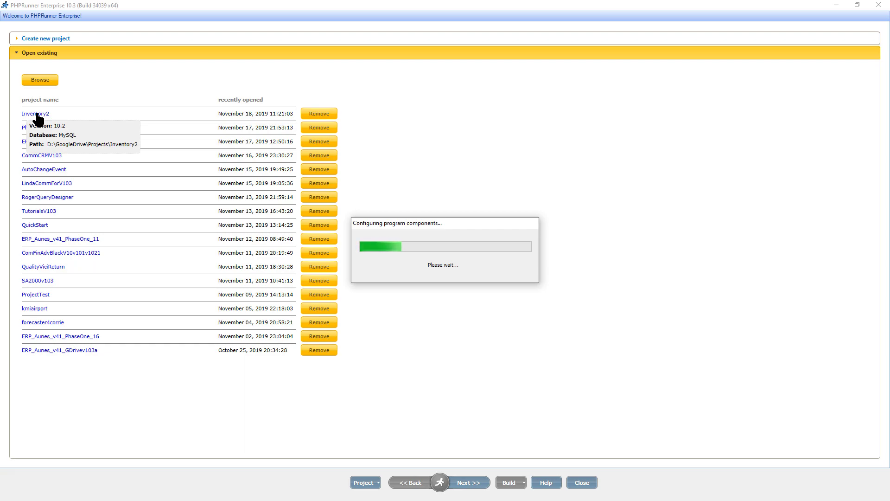
pyautogui.click(35, 114)
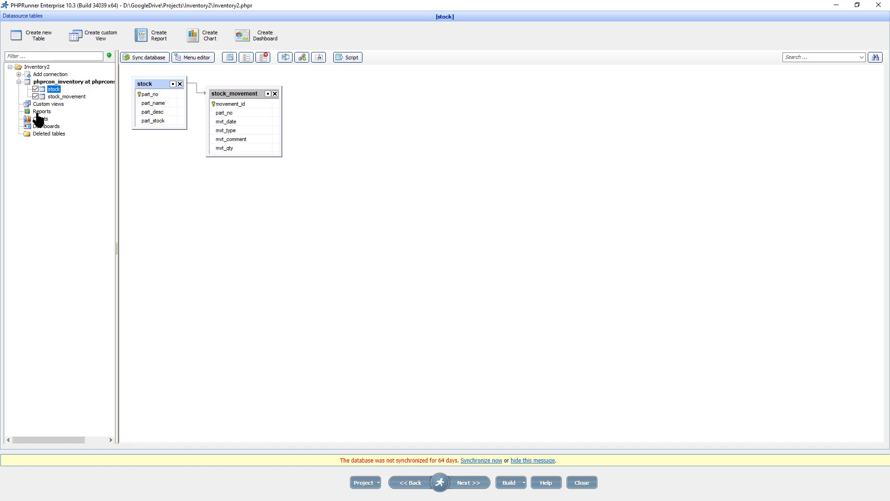
pyautogui.moveTo(103, 165)
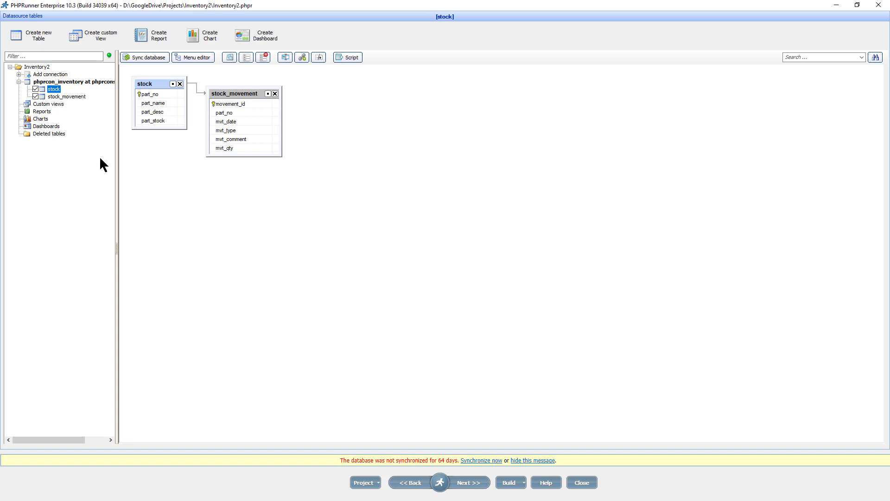
pyautogui.moveTo(368, 444)
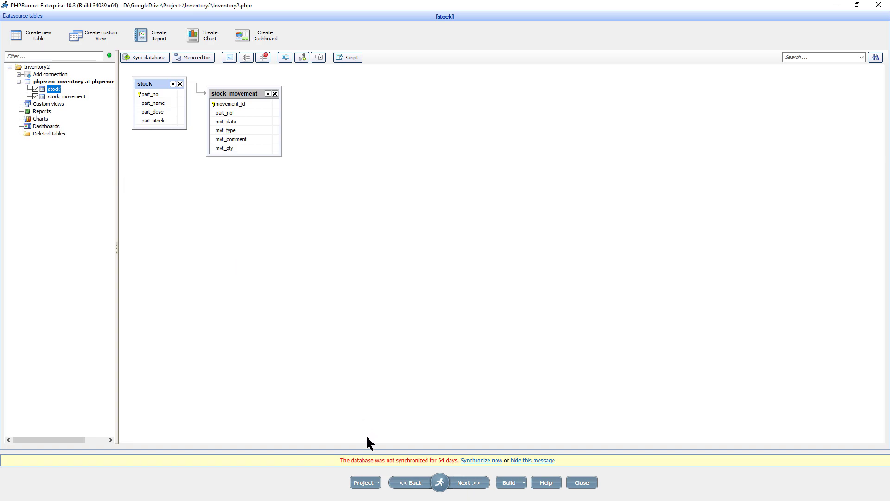
# Step: Save a copy of the project under the new name Inventory103
pyautogui.click(363, 482)
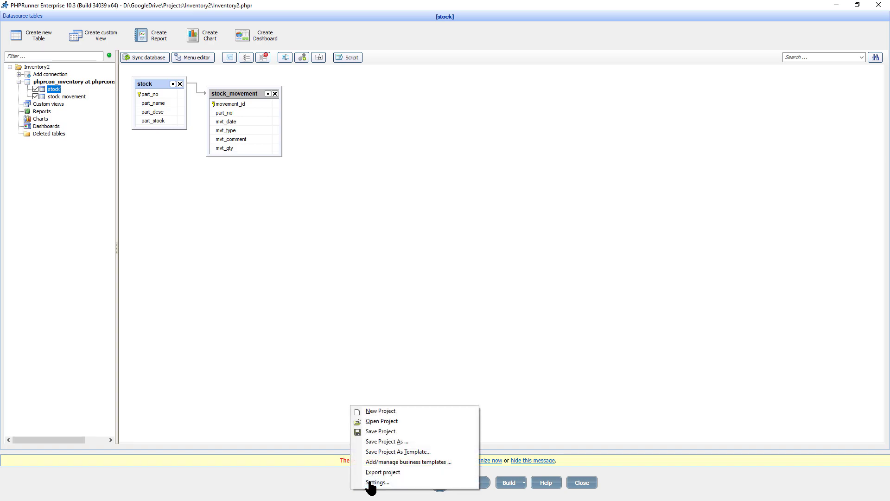
pyautogui.moveTo(386, 442)
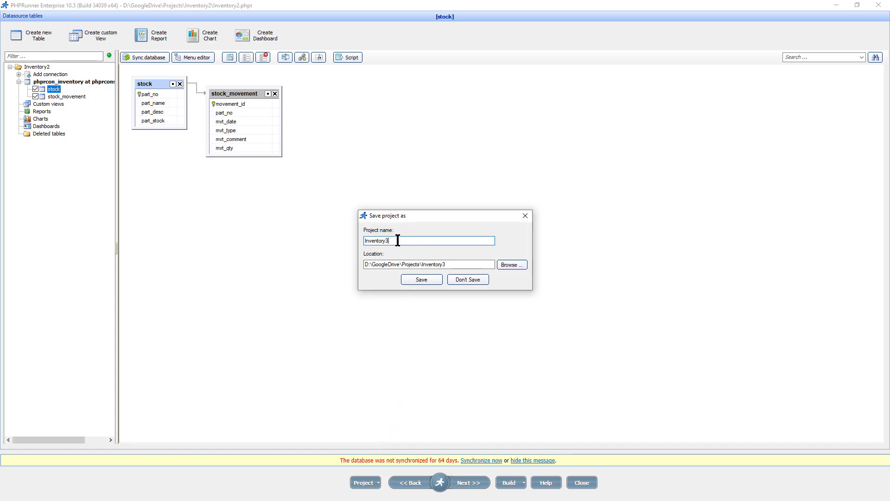
pyautogui.press('BackSpace')
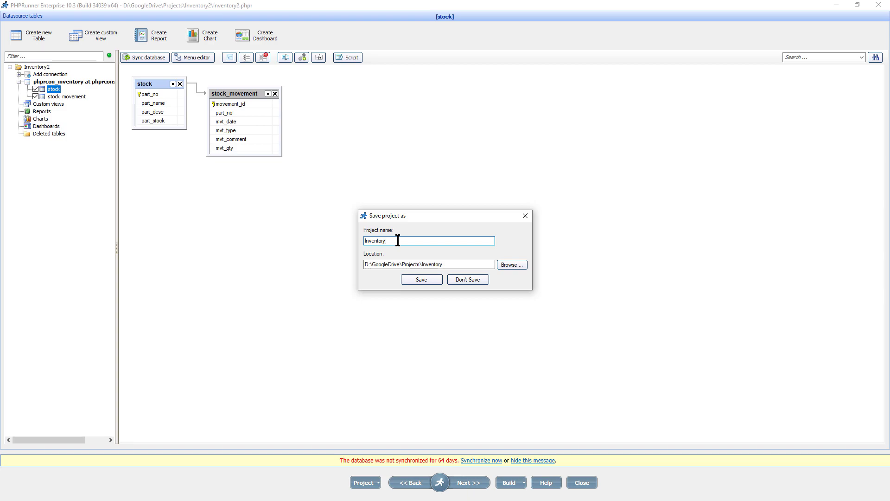
pyautogui.write('103')
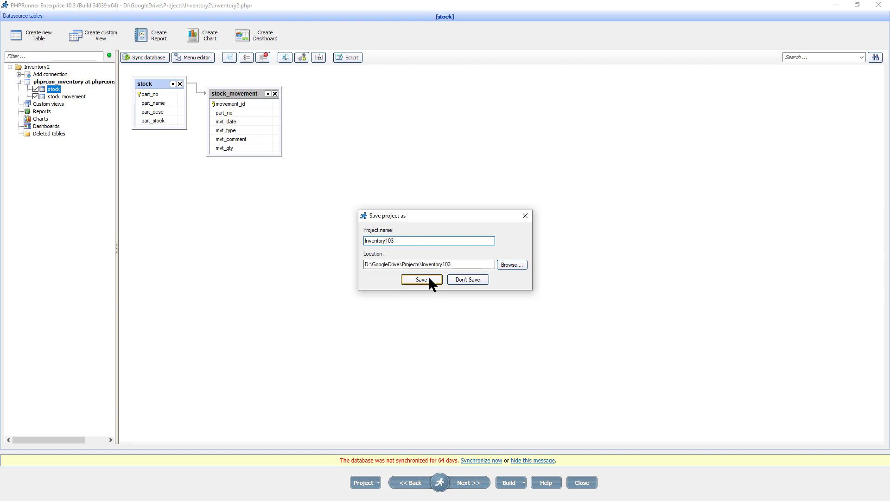
pyautogui.click(421, 279)
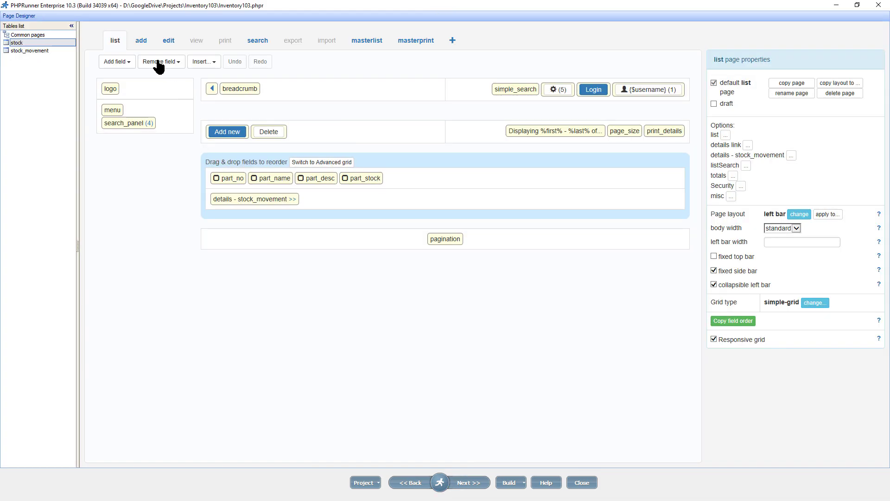
# Step: Show the part_desc field's properties on the stock Add page in Page Designer
pyautogui.click(140, 40)
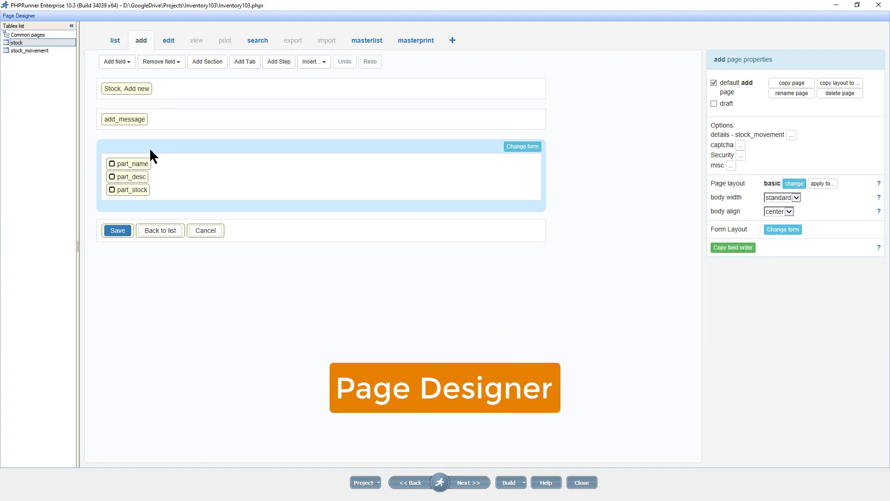
pyautogui.click(127, 177)
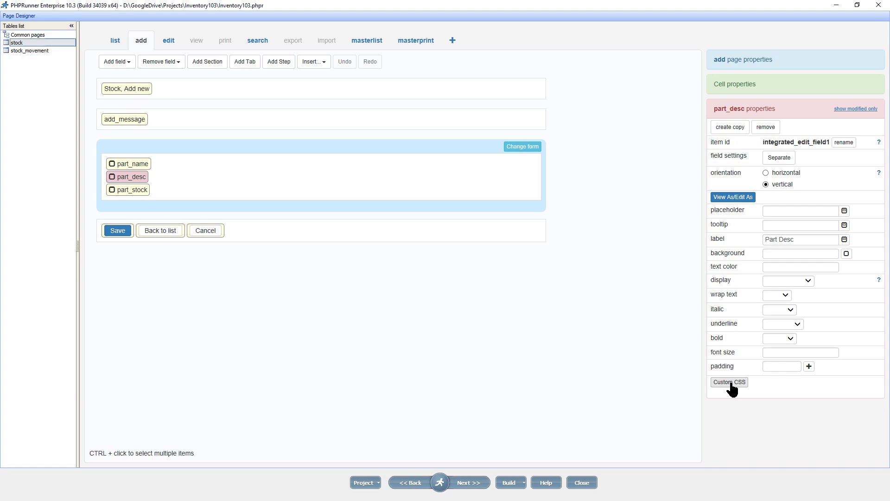
pyautogui.moveTo(725, 392)
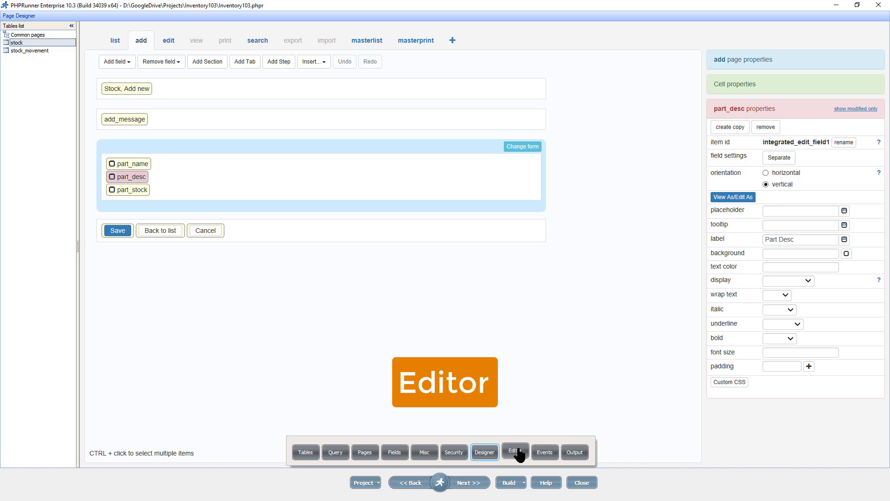
# Step: Preview the stock Add page as a rendered form in the visual Editor
pyautogui.click(515, 451)
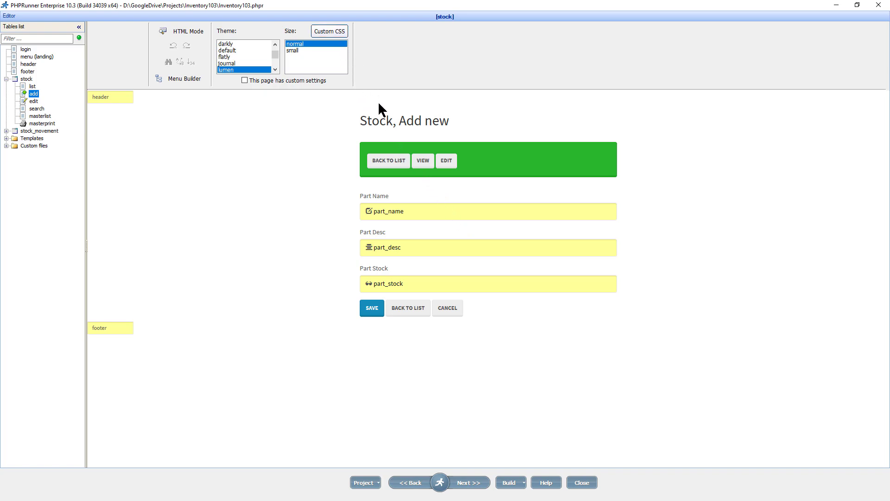
pyautogui.moveTo(388, 84)
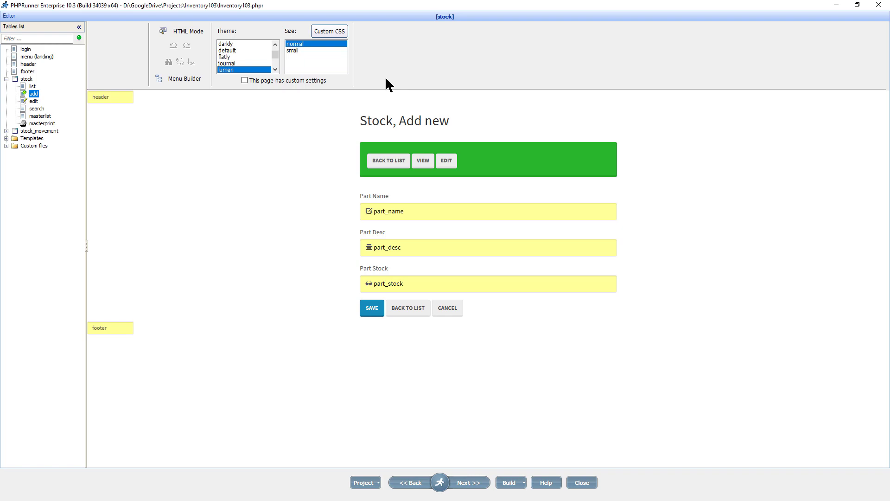
pyautogui.moveTo(392, 43)
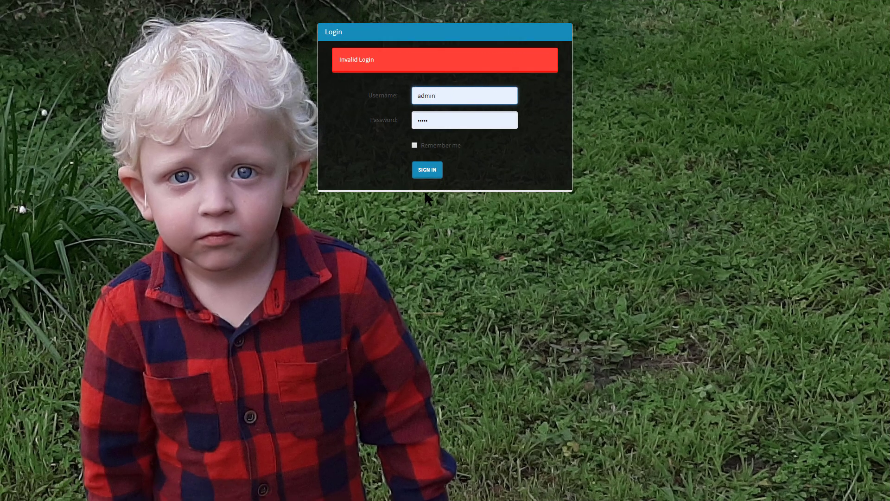
# Step: Sign in and start adding a new stock part from the Stock list
pyautogui.click(426, 169)
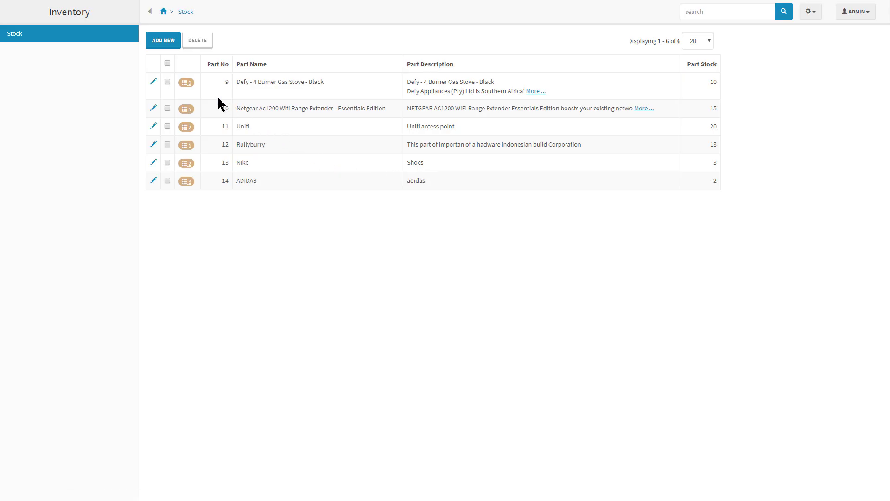
pyautogui.click(163, 40)
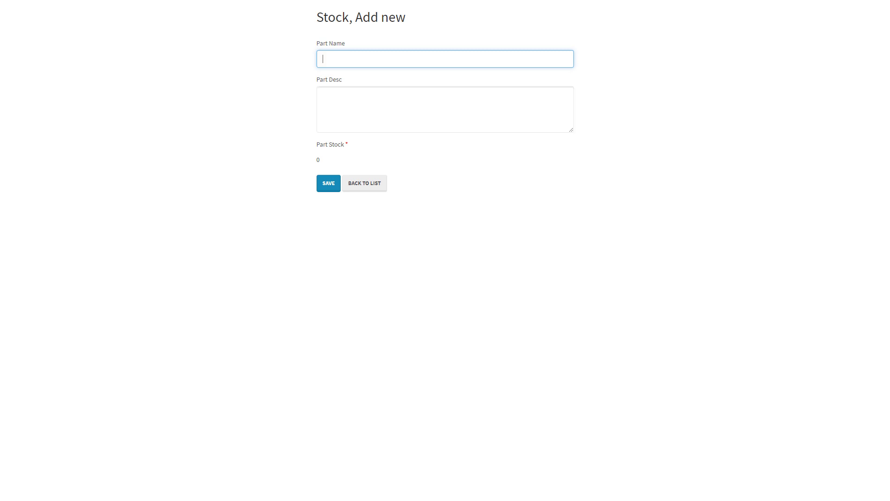
pyautogui.moveTo(327, 89)
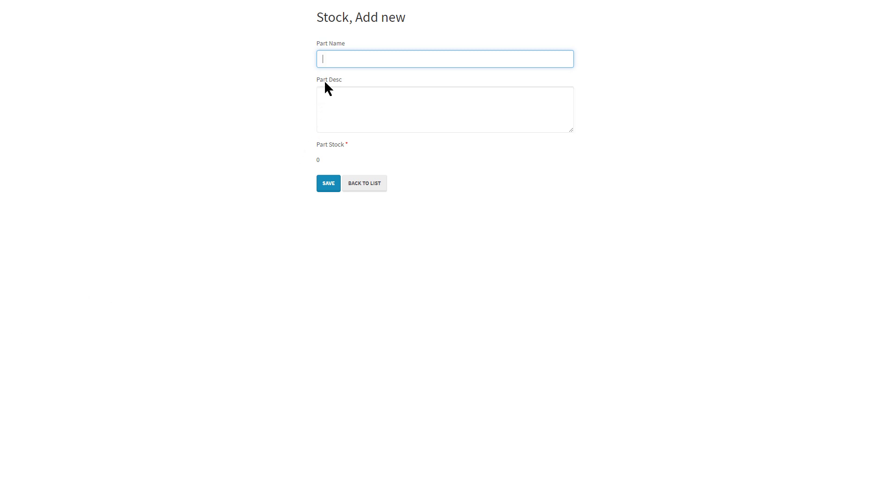
# Step: Inspect the Part Desc label element in Chrome DevTools
pyautogui.rightClick(329, 86)
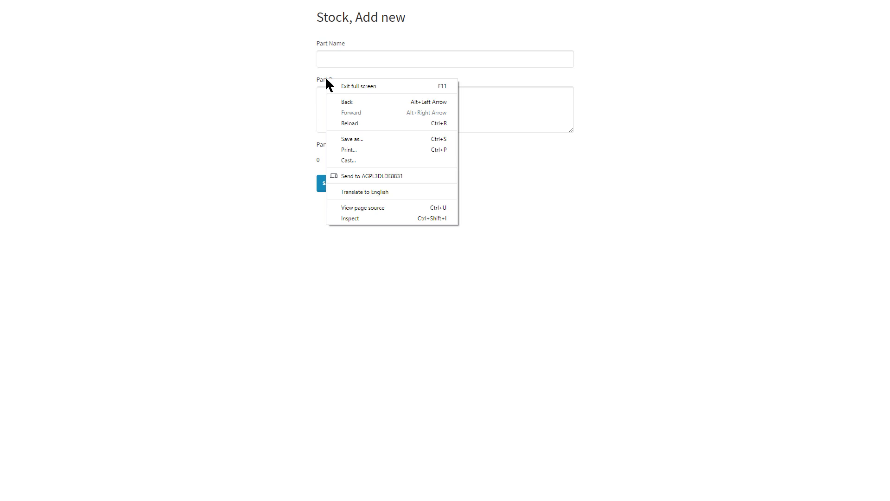
pyautogui.moveTo(351, 218)
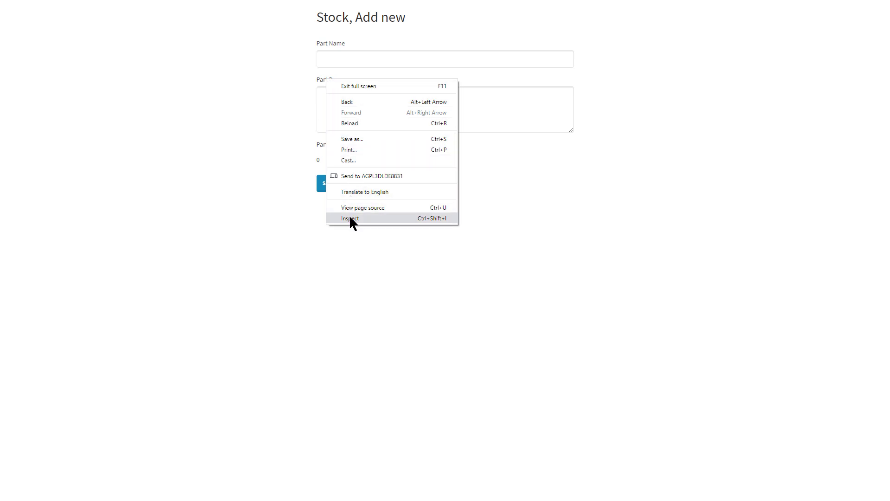
pyautogui.click(351, 218)
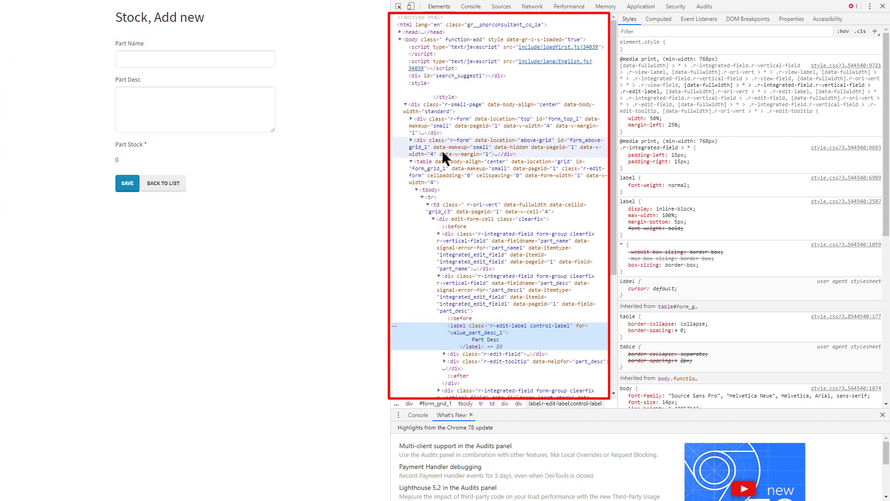
pyautogui.moveTo(451, 248)
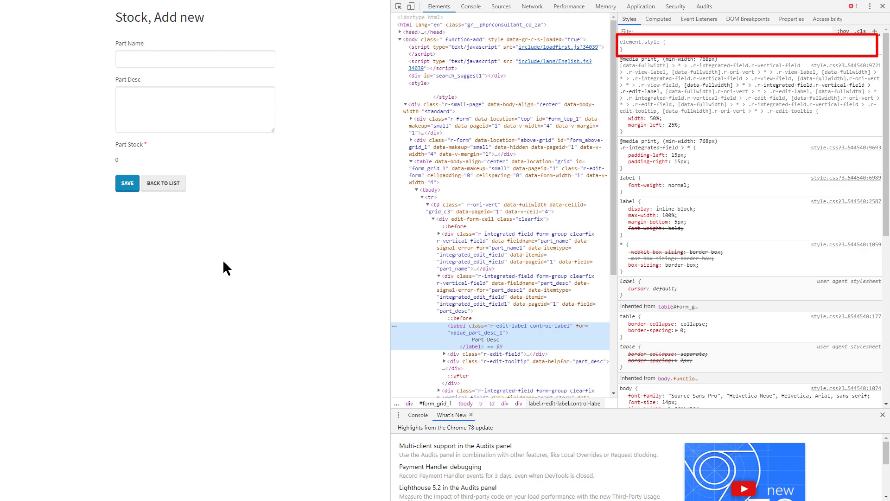
pyautogui.moveTo(331, 244)
pyautogui.write('text-shadow')
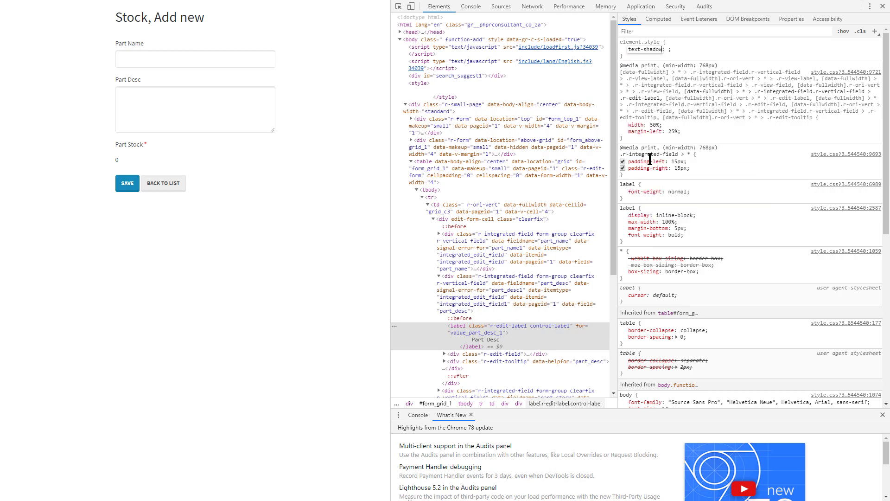
# Step: Give the Part Desc label text-shadow: 2px 2px 2px #CE5937 in DevTools
pyautogui.write('2px 2px 2px #CE5937')
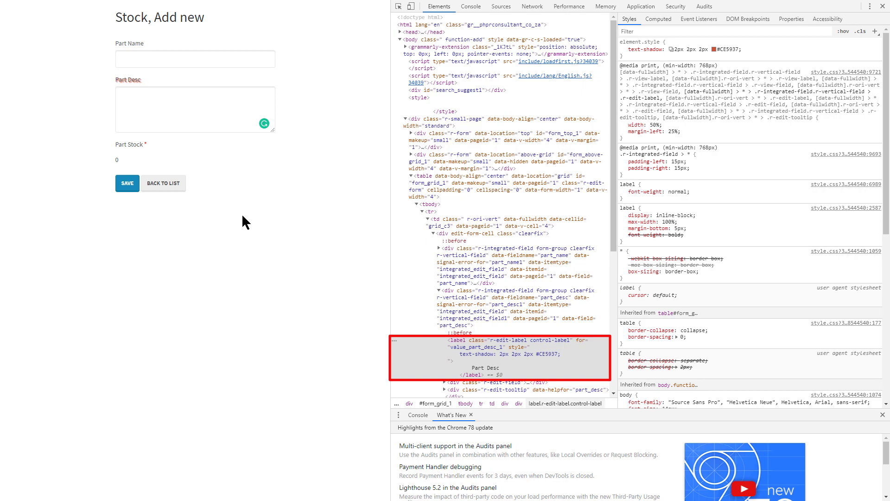
pyautogui.moveTo(476, 353)
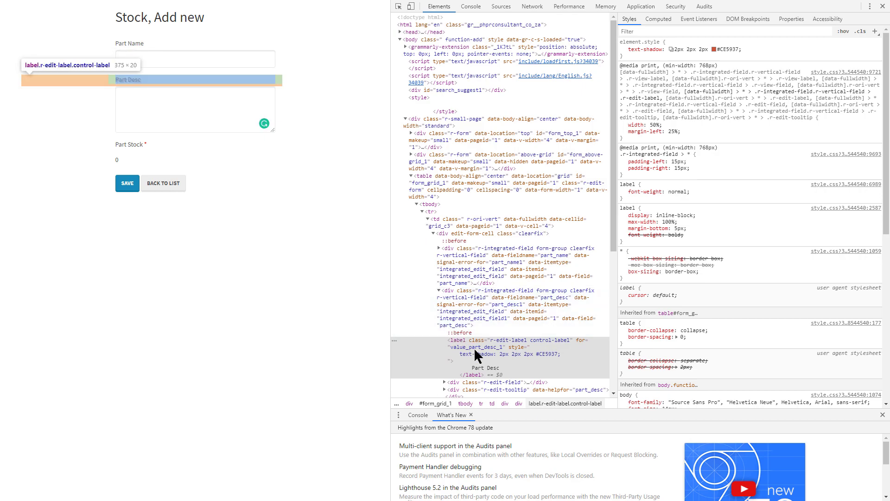
pyautogui.click(476, 354)
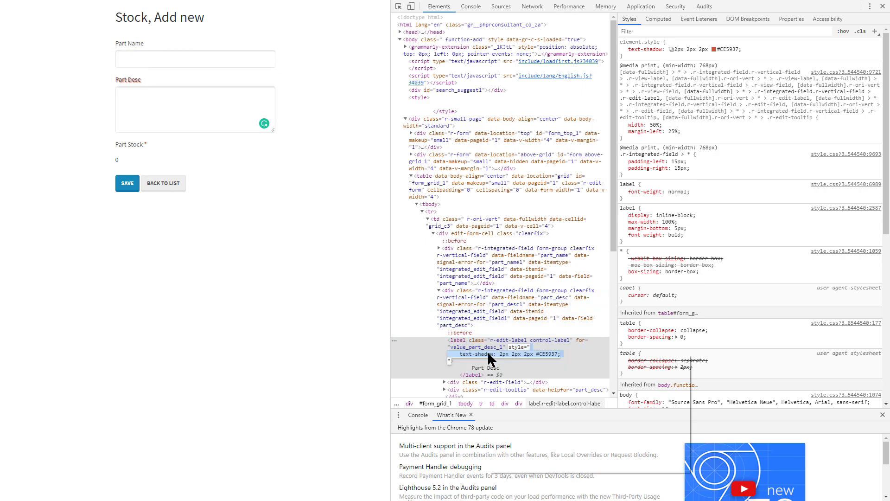
pyautogui.moveTo(517, 391)
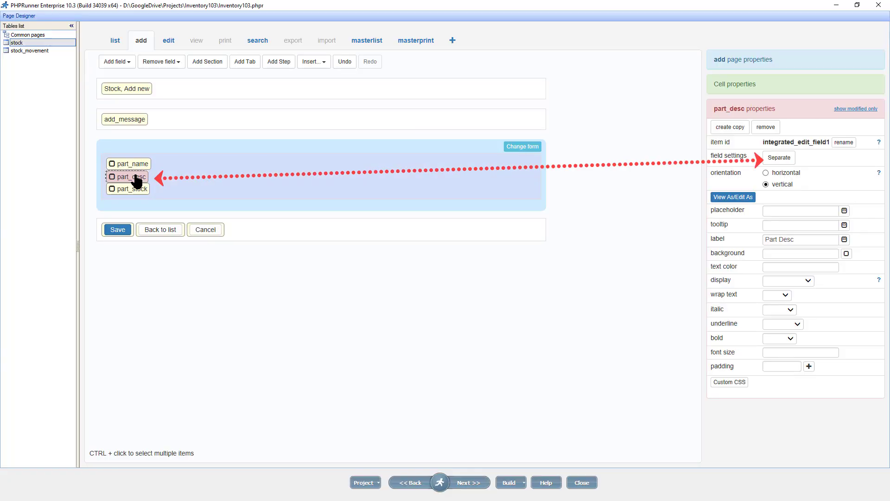
pyautogui.moveTo(593, 196)
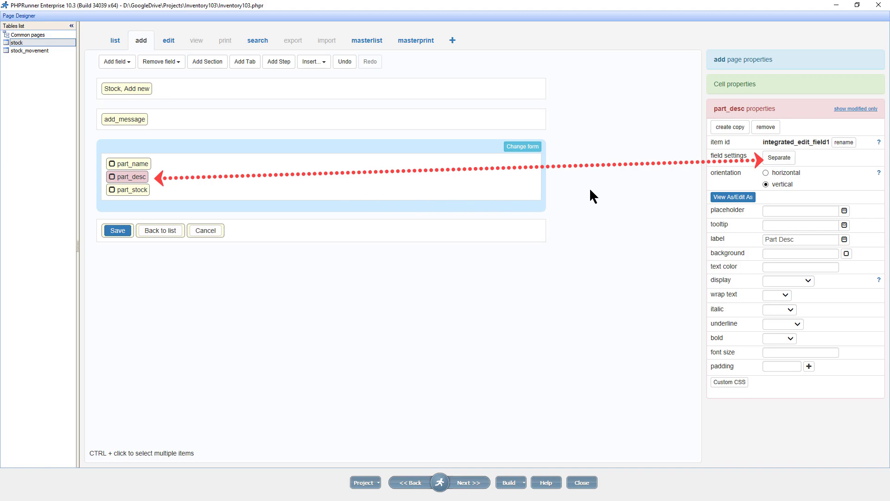
# Step: Set the part_desc label's custom CSS to text-shadow: 2px 2px 2px #CE5937; and save it
pyautogui.click(777, 157)
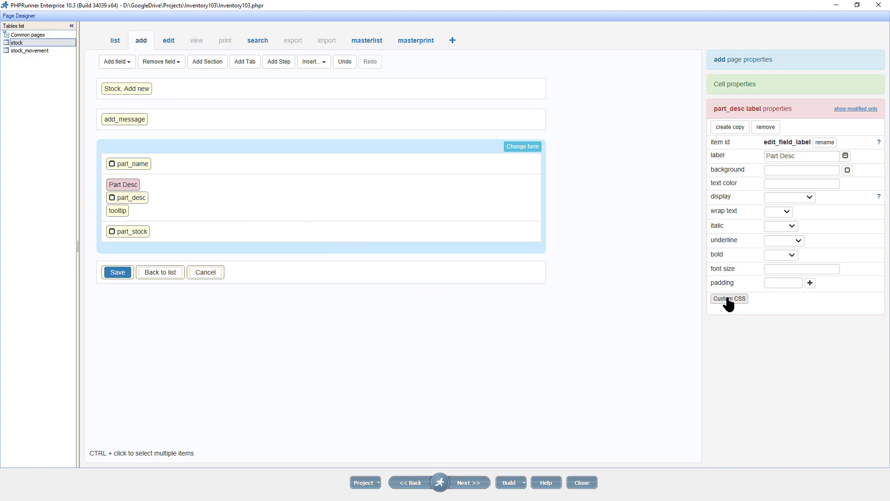
pyautogui.click(730, 298)
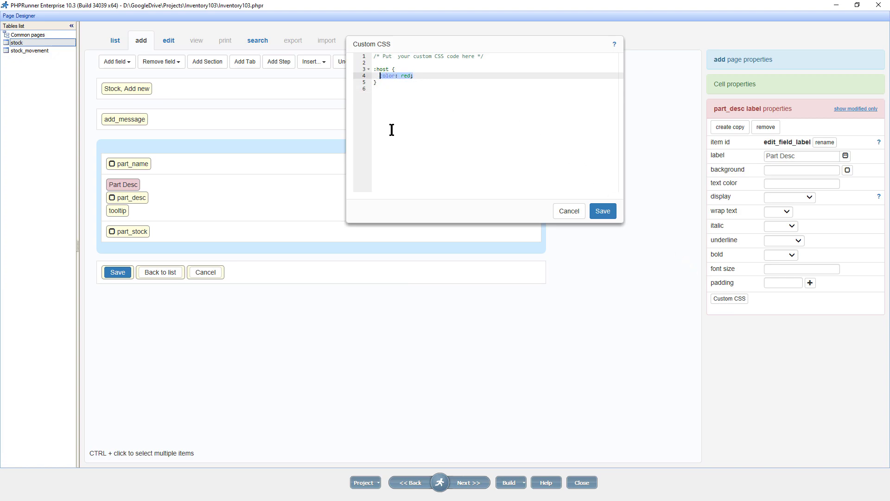
pyautogui.write('text-shadow: 2px 2px 2px #CE5937;')
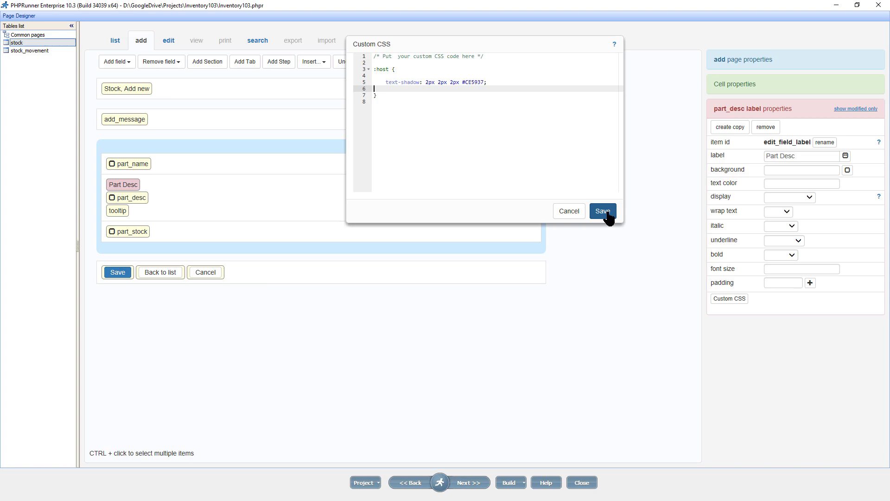
pyautogui.click(603, 210)
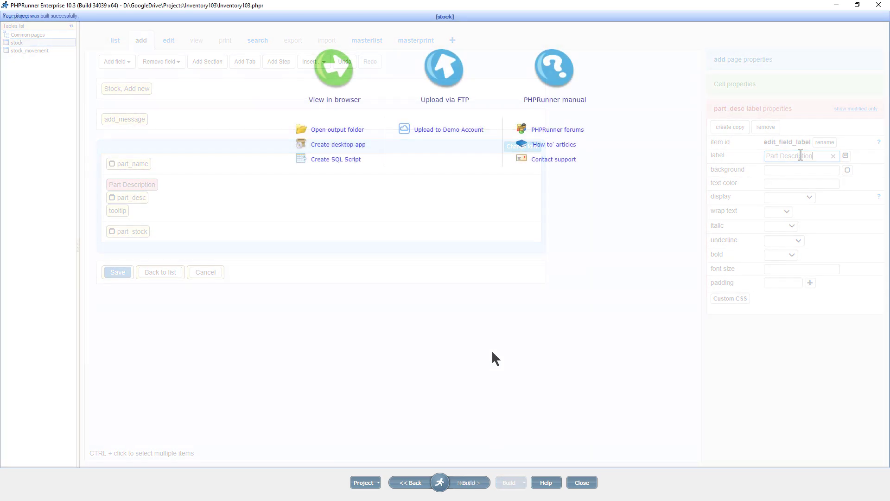
# Step: View the built Stock Add new page in Chrome showing the shadowed label
pyautogui.click(468, 483)
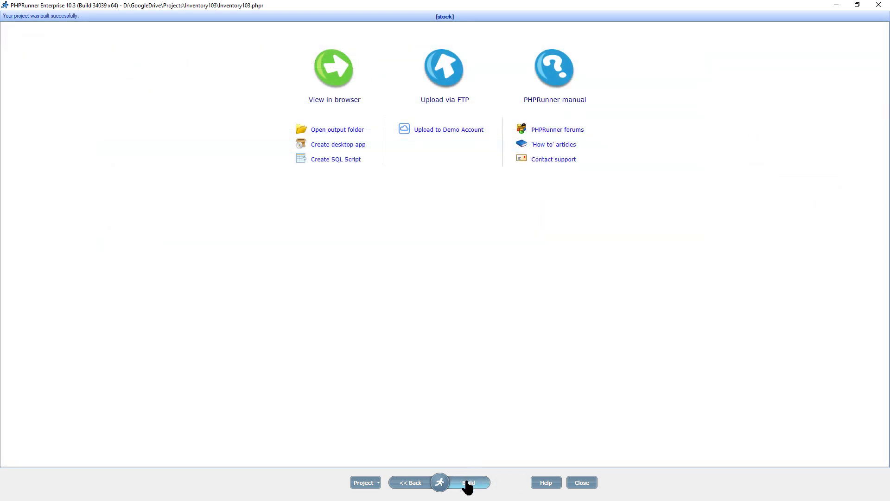
pyautogui.click(467, 482)
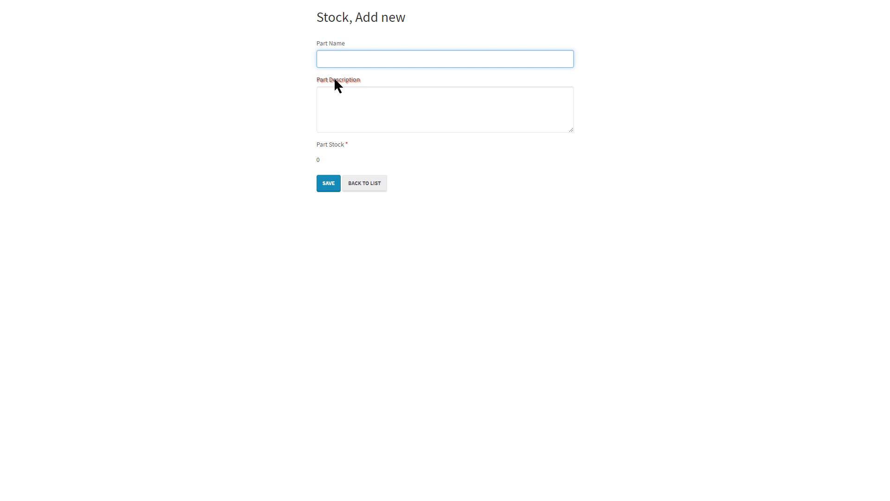
pyautogui.moveTo(373, 91)
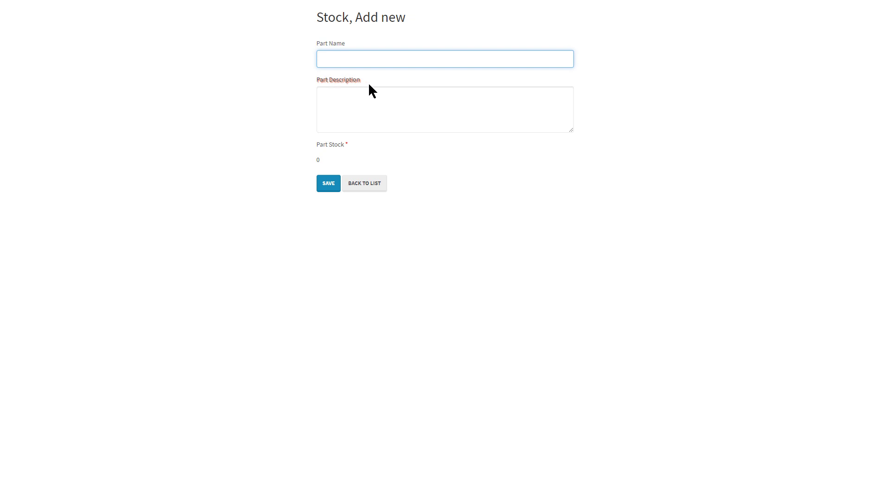
pyautogui.click(444, 58)
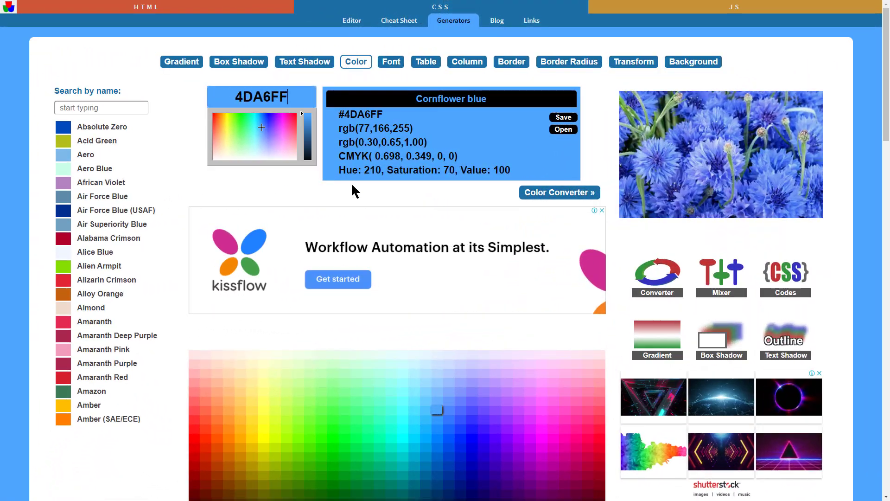
pyautogui.moveTo(319, 141)
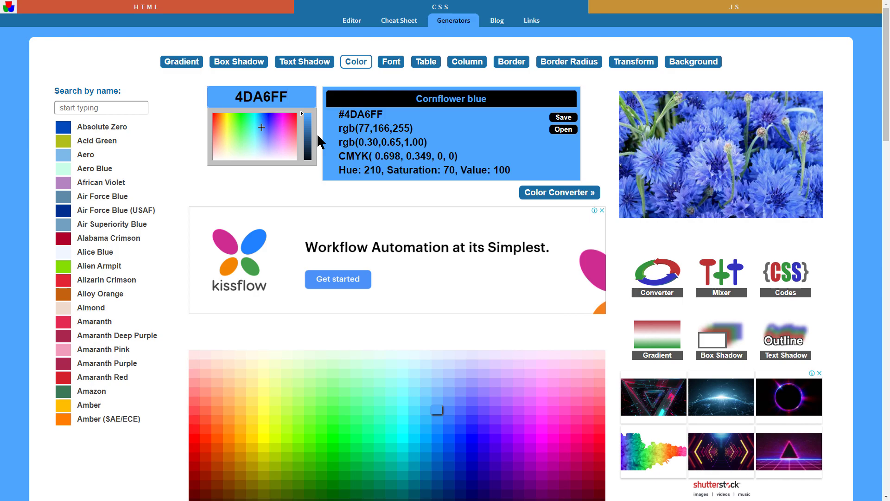
# Step: Generate a text-shadow of 2px 2px 5px #CE5937 in the Text Shadow generator and select its CSS code
pyautogui.click(282, 95)
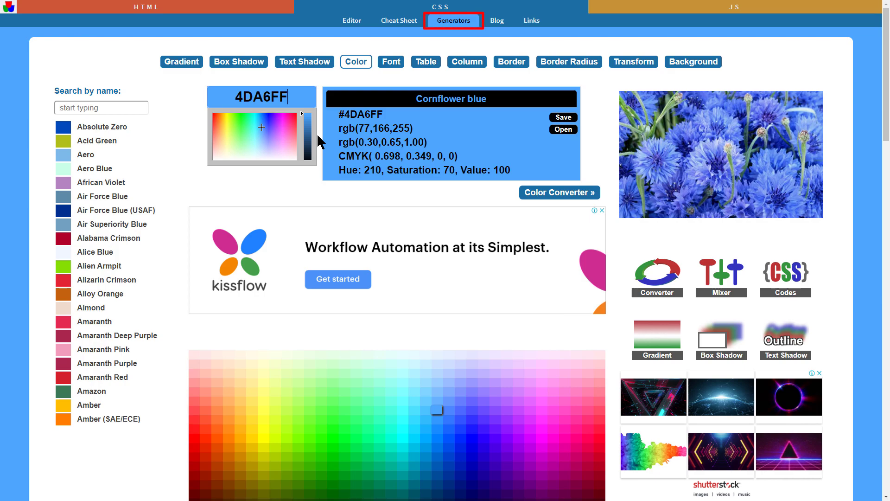
pyautogui.moveTo(304, 61)
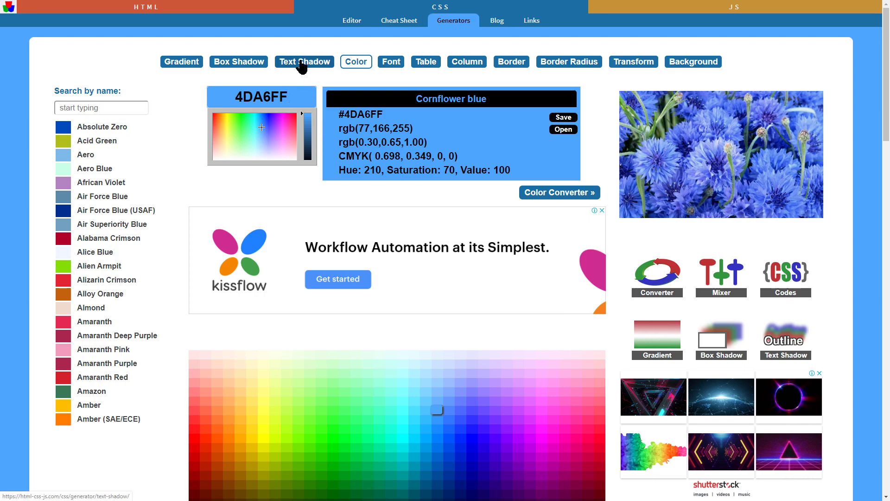
pyautogui.click(304, 62)
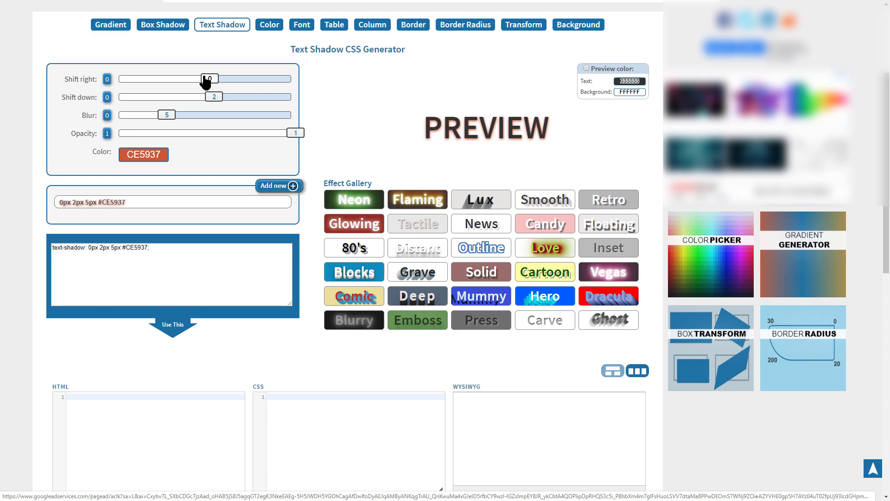
pyautogui.moveTo(204, 79); pyautogui.dragTo(215, 78)
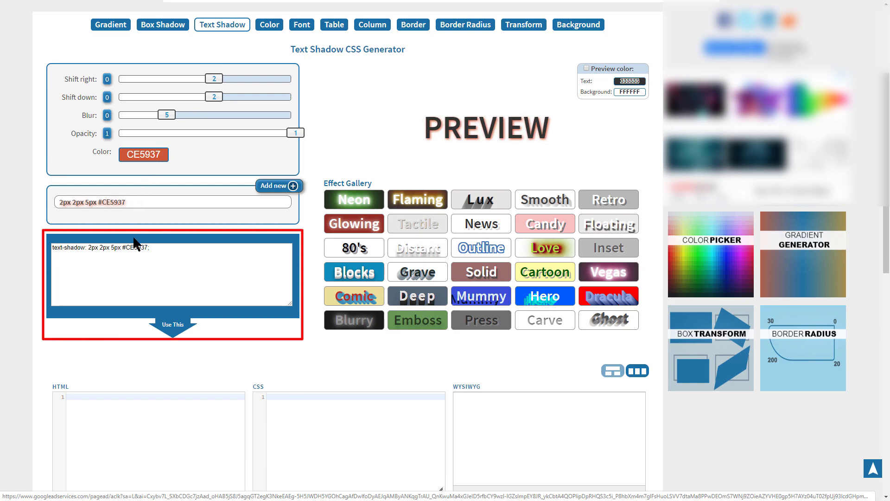
pyautogui.tripleClick(102, 247)
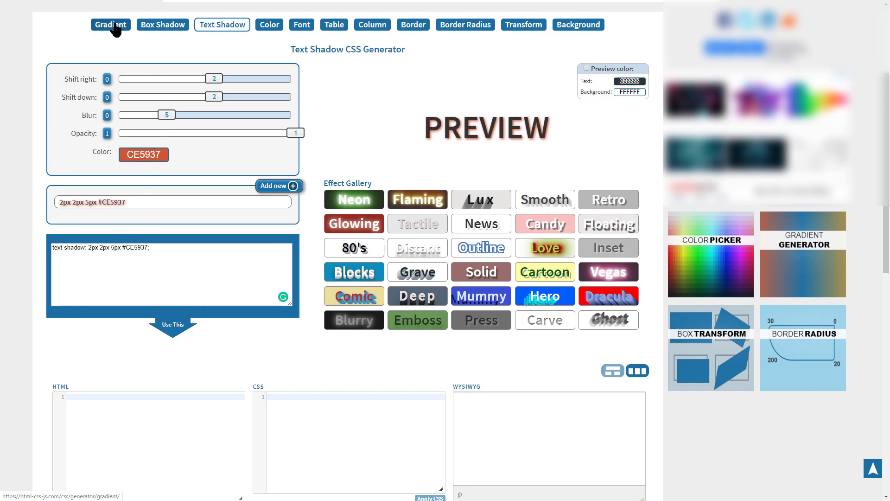
# Step: Build a two-colour grey gradient without middle transition in the Gradient generator and select its CSS code
pyautogui.click(110, 24)
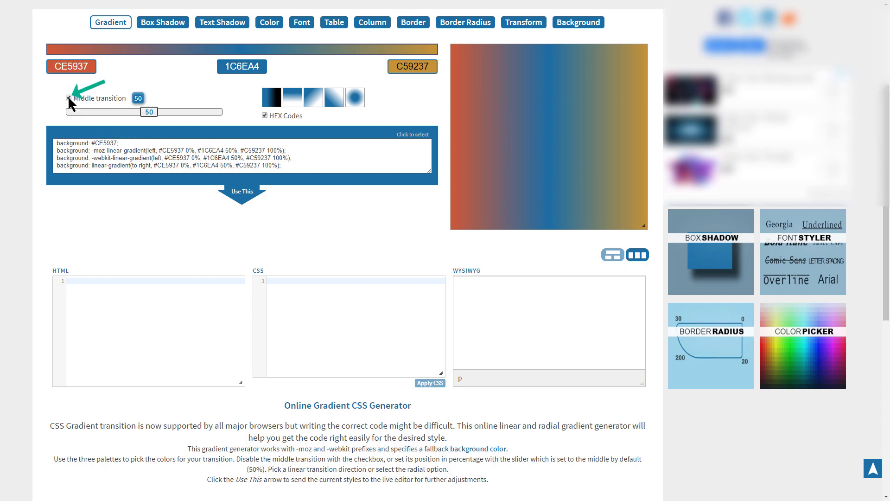
pyautogui.click(68, 97)
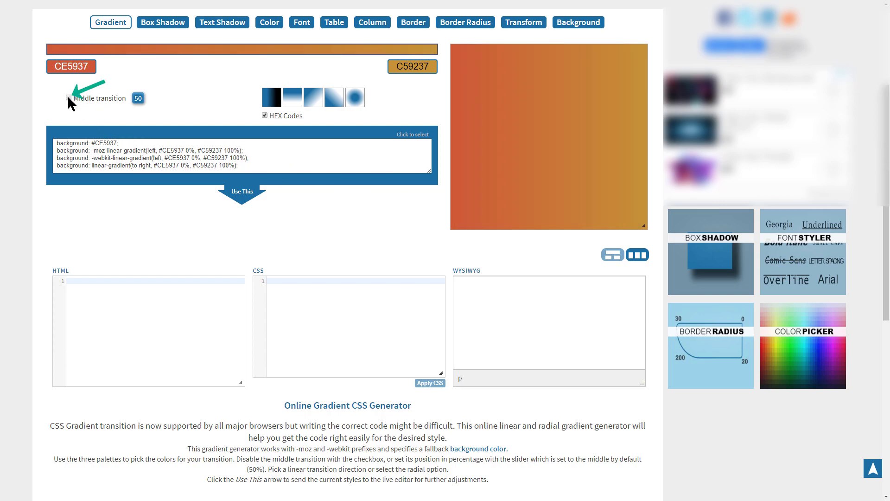
pyautogui.click(71, 67)
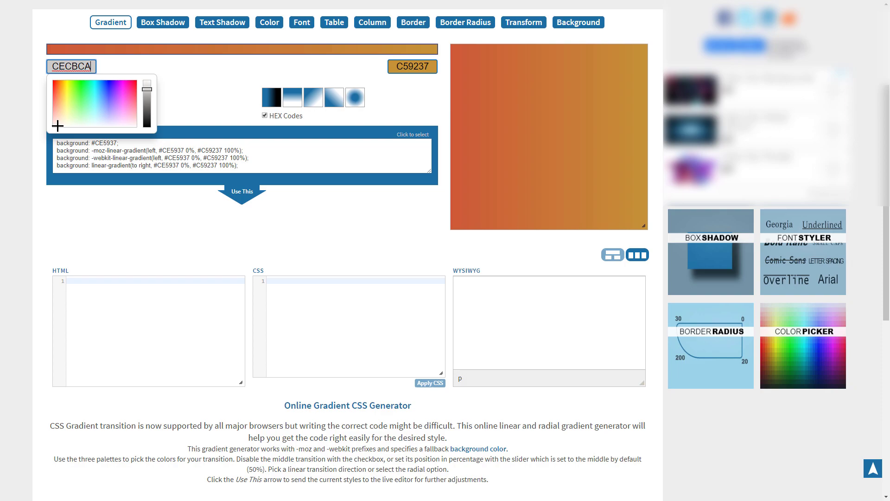
pyautogui.write('CECBCA')
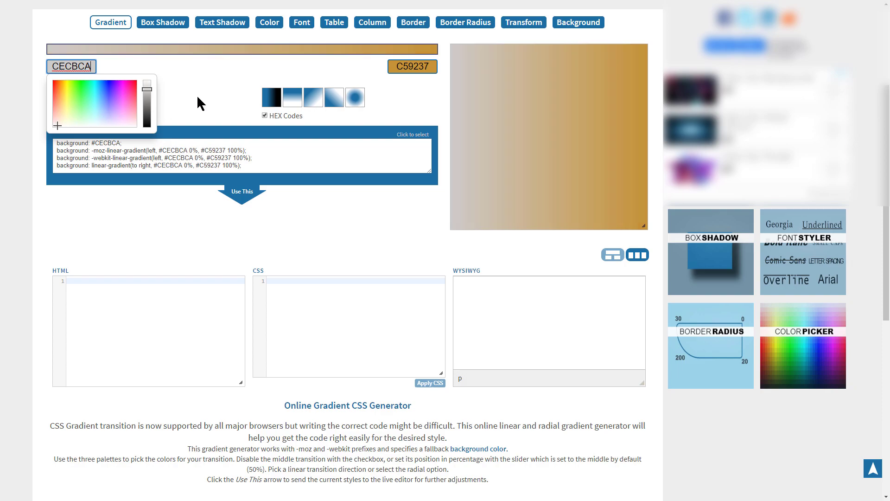
pyautogui.click(412, 66)
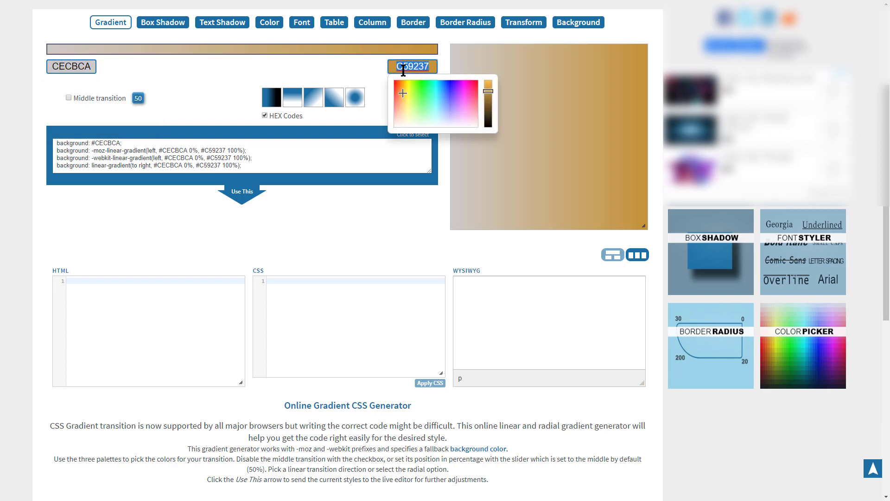
pyautogui.click(488, 82)
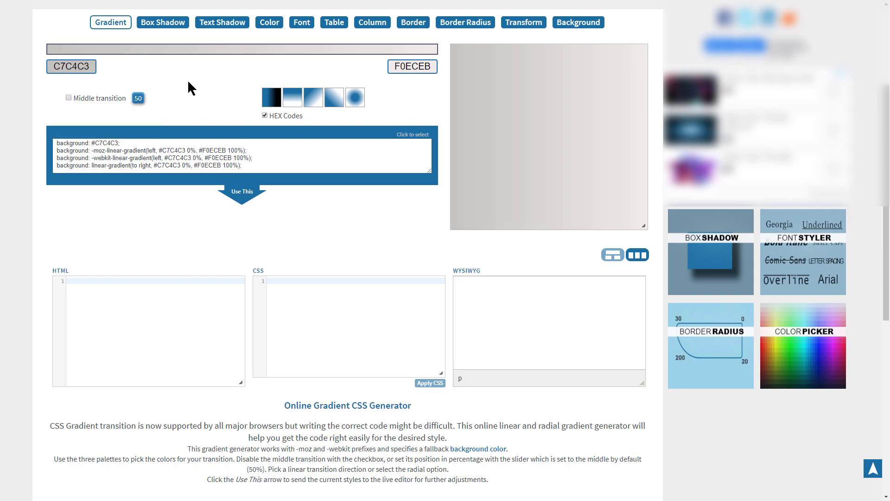
pyautogui.click(241, 165)
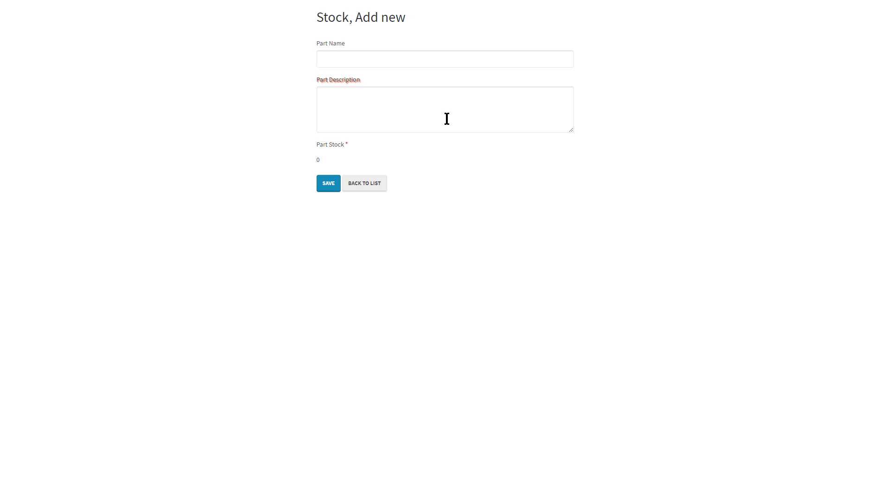
# Step: Paste the grey gradient background into the textarea.form-control rule via Chrome DevTools Inspect
pyautogui.rightClick(446, 117)
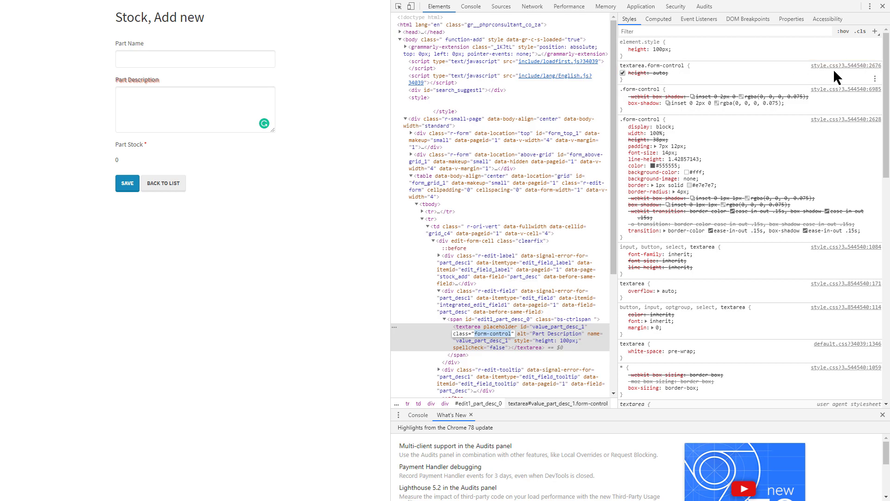
pyautogui.click(623, 86)
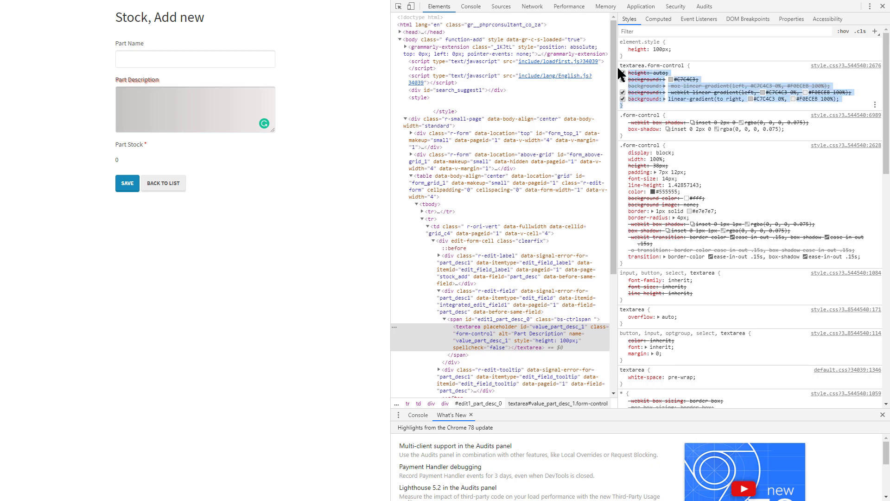
pyautogui.moveTo(655, 64)
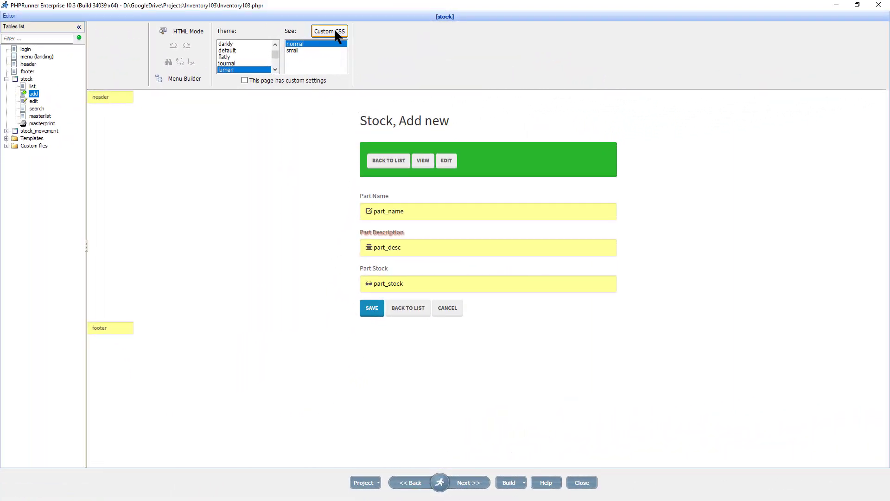
# Step: Save the textarea gradient in the project's Custom CSS and rebuild the app
pyautogui.click(329, 31)
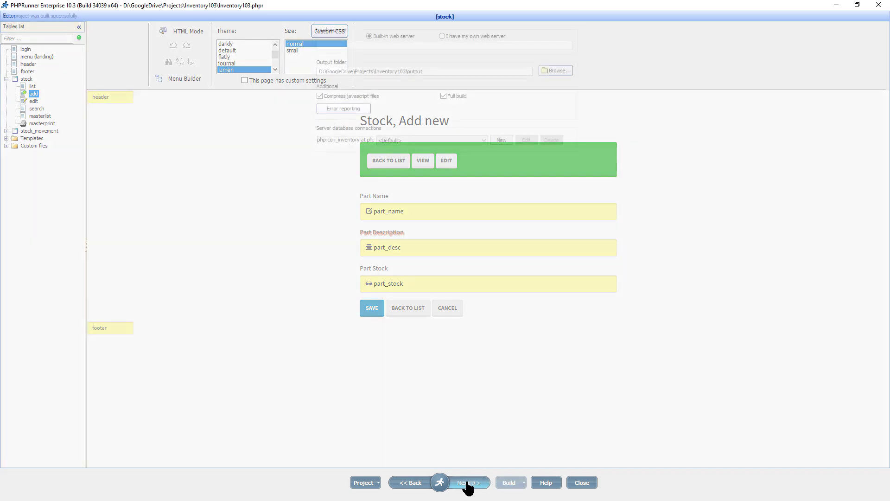
pyautogui.click(467, 482)
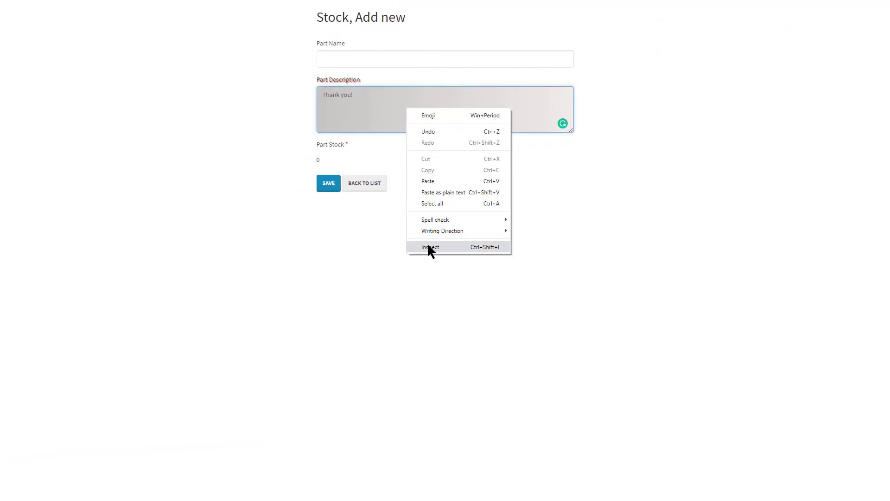
# Step: Inspect the description box to confirm the gradient comes from custom.css textarea.form-control
pyautogui.click(430, 246)
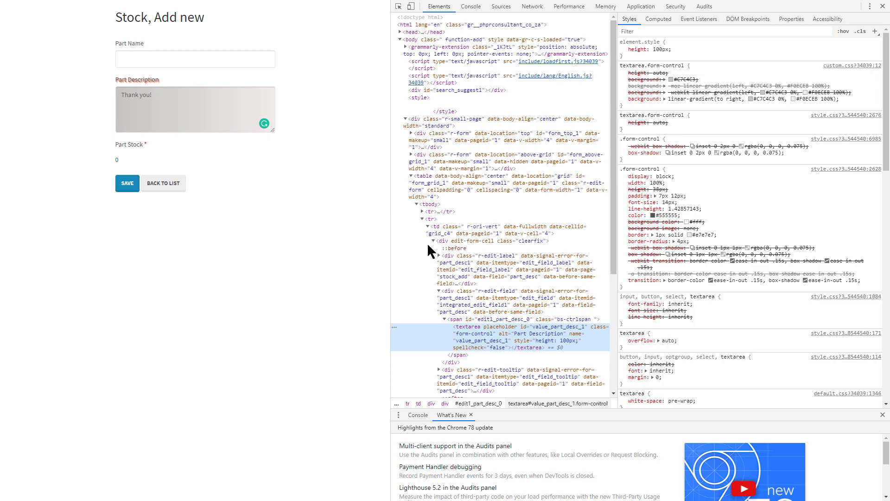
pyautogui.moveTo(437, 243)
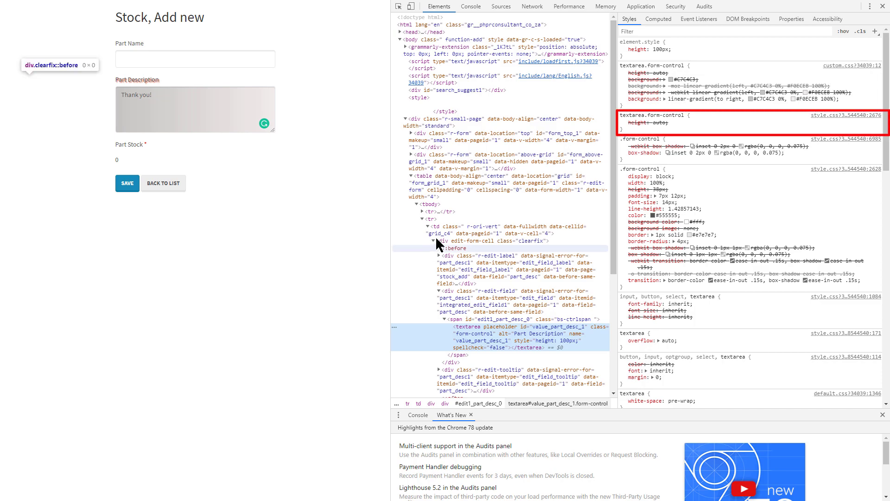
pyautogui.click(623, 123)
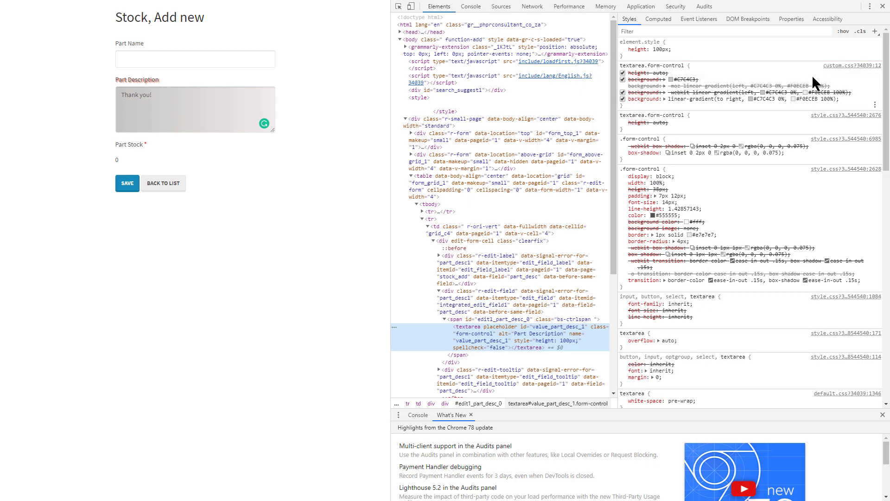
pyautogui.moveTo(795, 78)
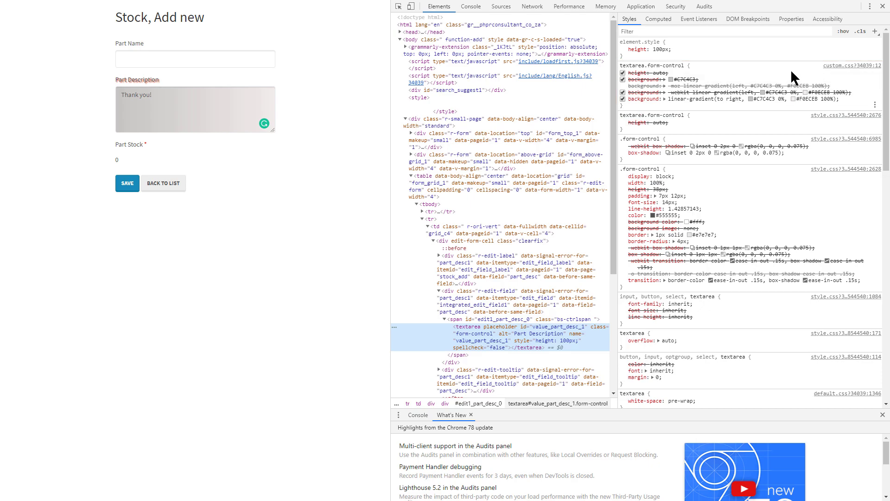